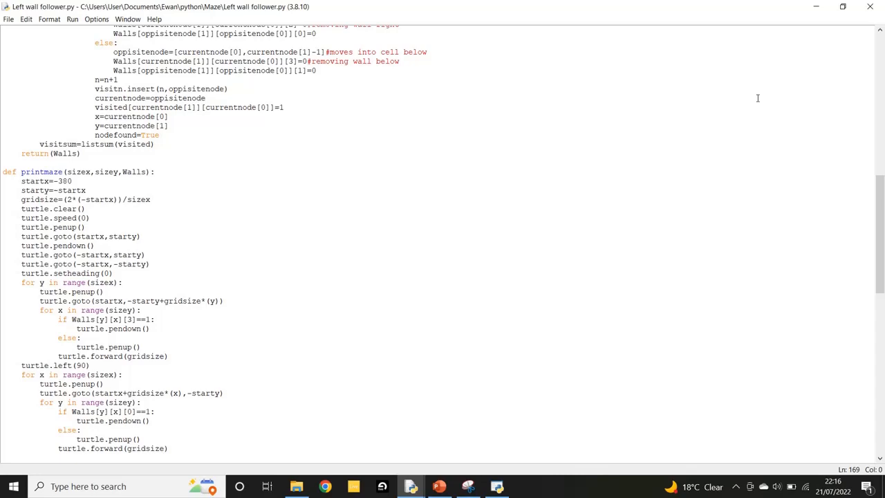
Step: Scroll the script to the WALL FOLLOW FUNCTIONS section showing heading_adjust and wallfollow
{"action": "scroll", "scroll_direction": "down", "scroll_amount": 3}
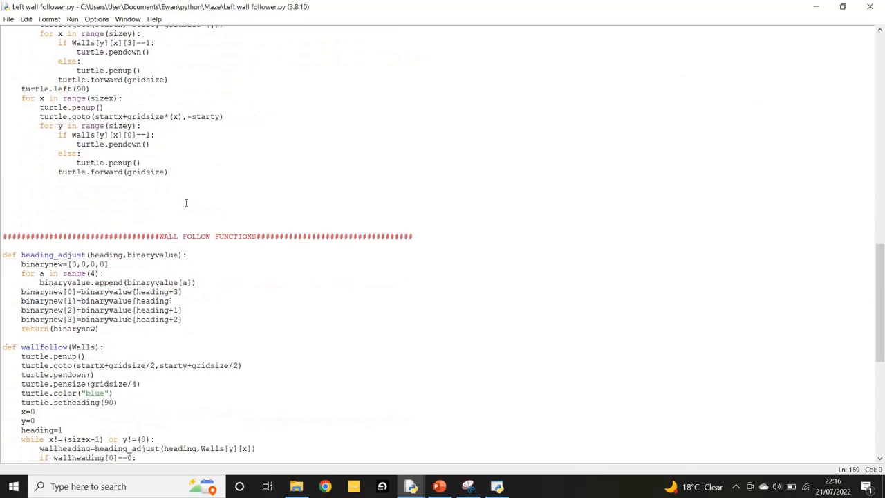
{"action": "scroll", "scroll_direction": "down", "scroll_amount": 3}
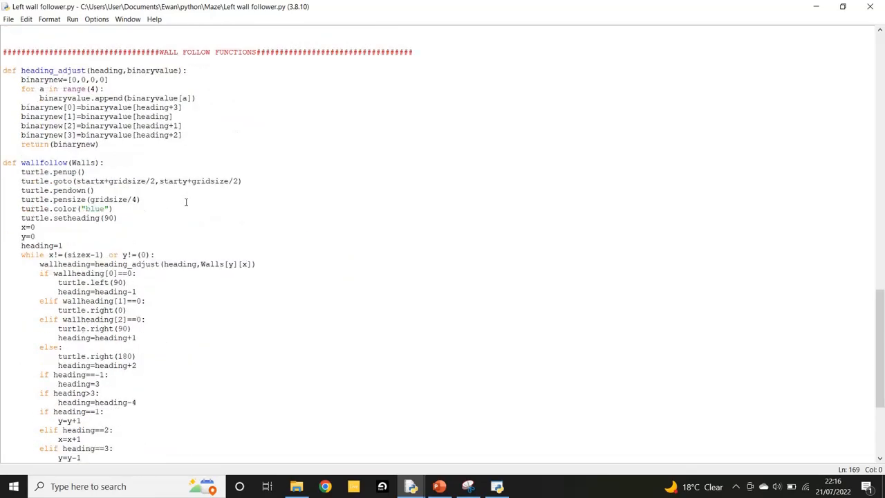
{"action": "scroll", "scroll_direction": "down", "scroll_amount": 3}
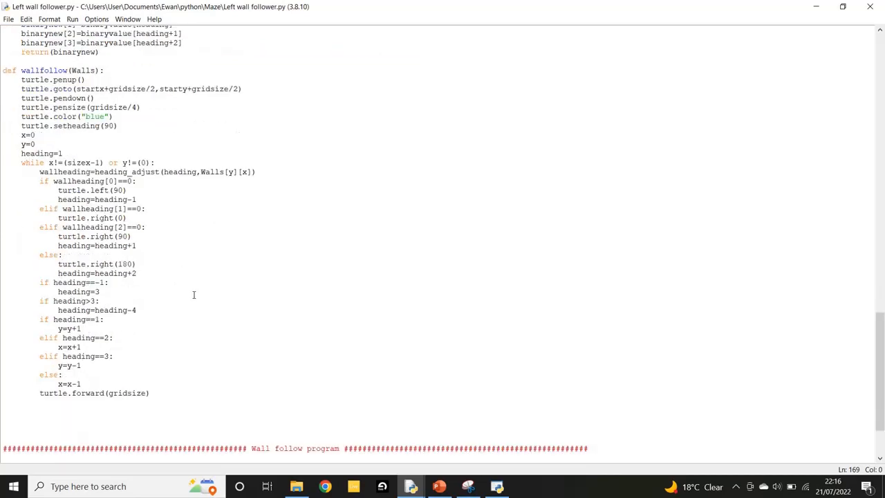
{"action": "scroll", "scroll_direction": "up", "scroll_amount": 3}
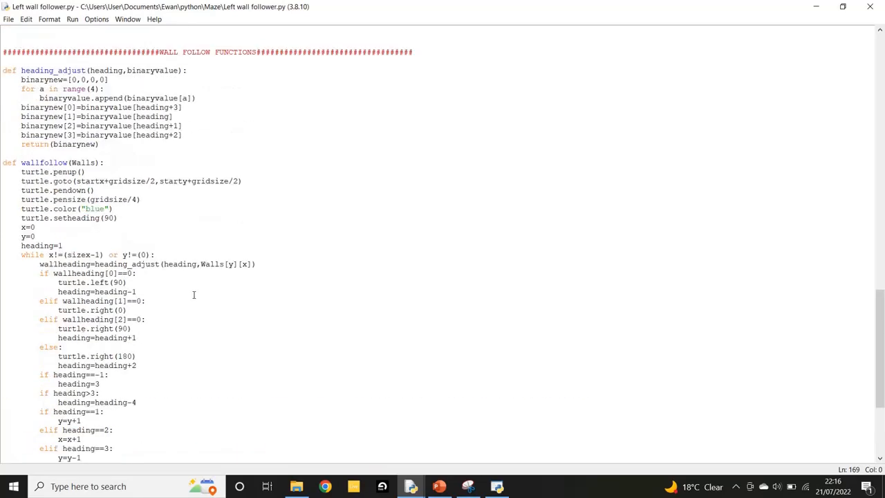
{"action": "scroll", "scroll_direction": "down", "scroll_amount": 3}
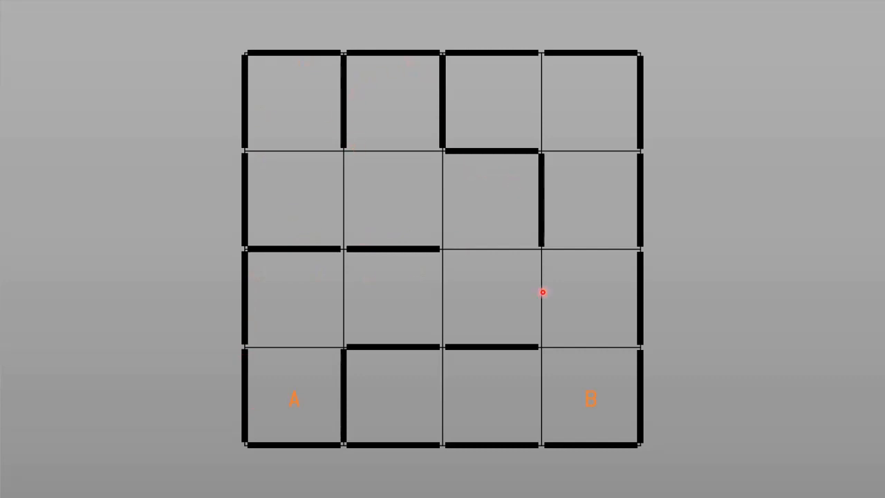
{"action": "mouse_move", "coordinate": [630, 188]}
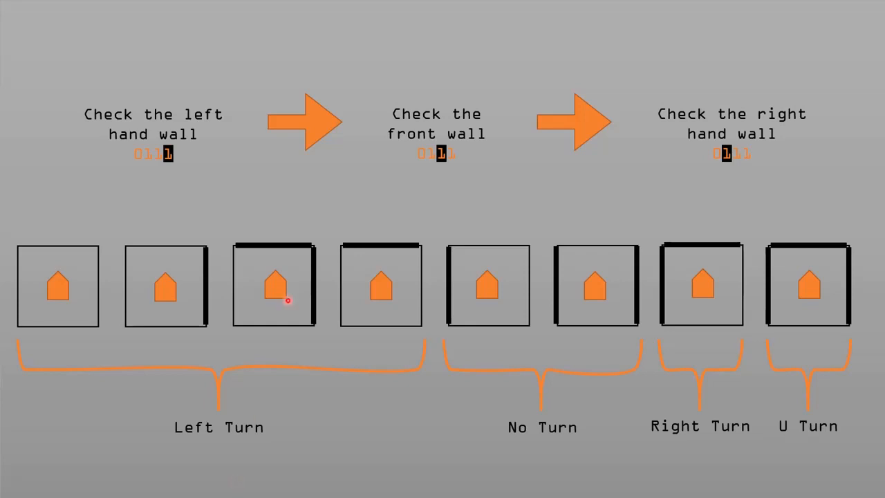
{"action": "mouse_move", "coordinate": [320, 265]}
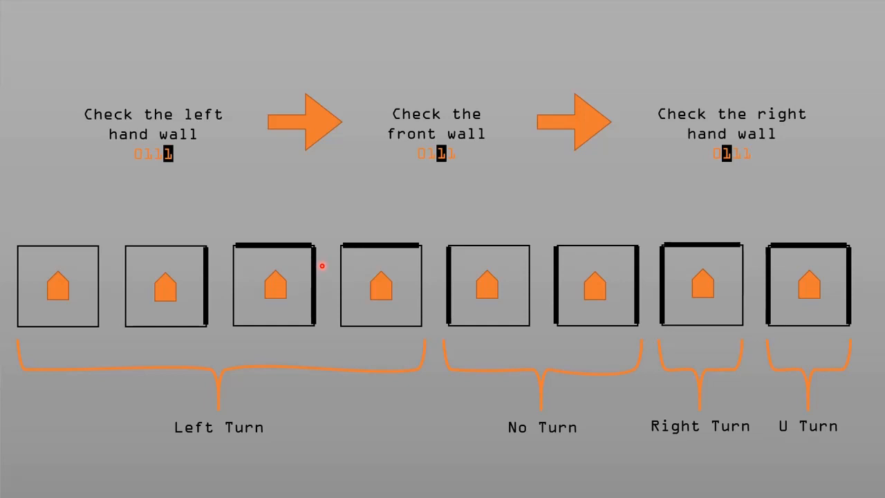
{"action": "mouse_move", "coordinate": [334, 263]}
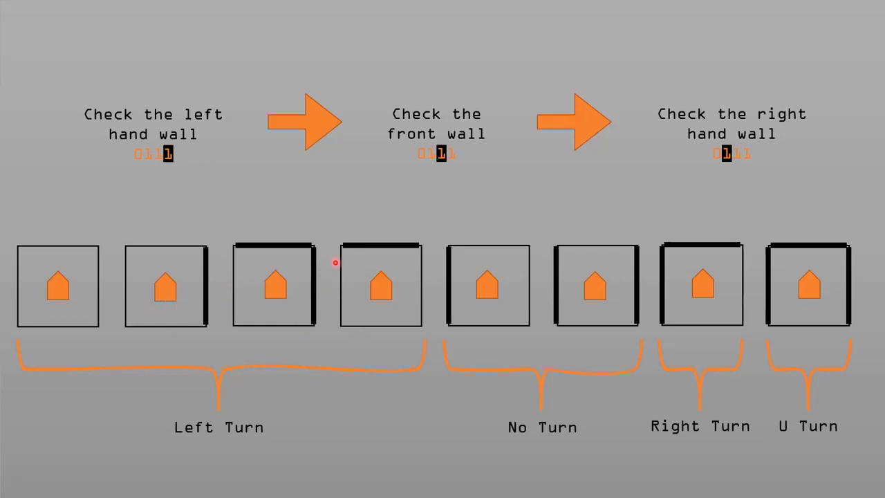
{"action": "mouse_move", "coordinate": [155, 300]}
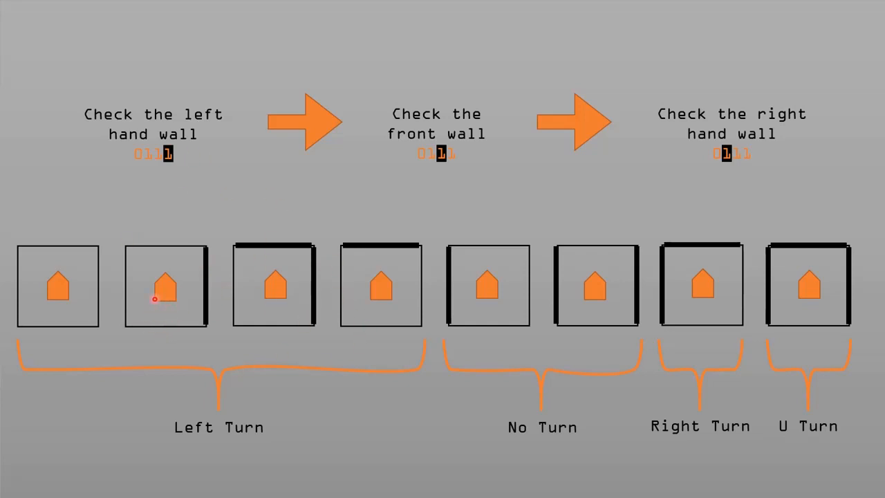
{"action": "mouse_move", "coordinate": [155, 289]}
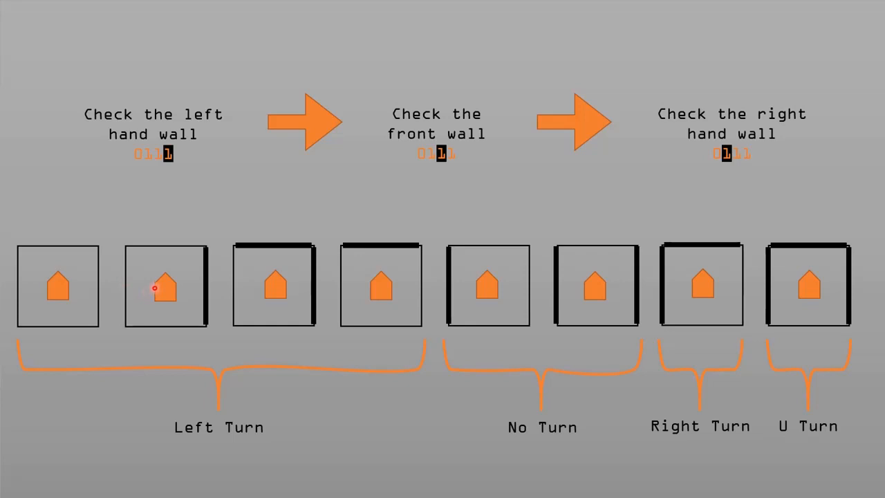
{"action": "mouse_move", "coordinate": [169, 150]}
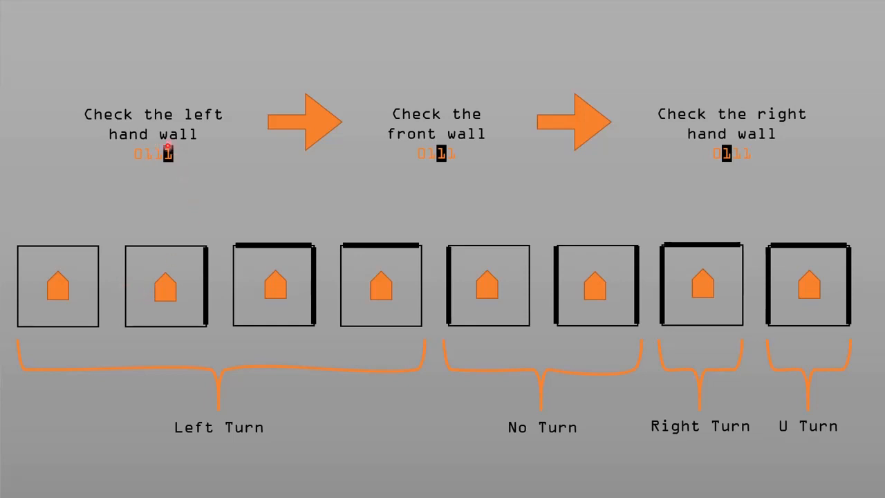
{"action": "mouse_move", "coordinate": [193, 190]}
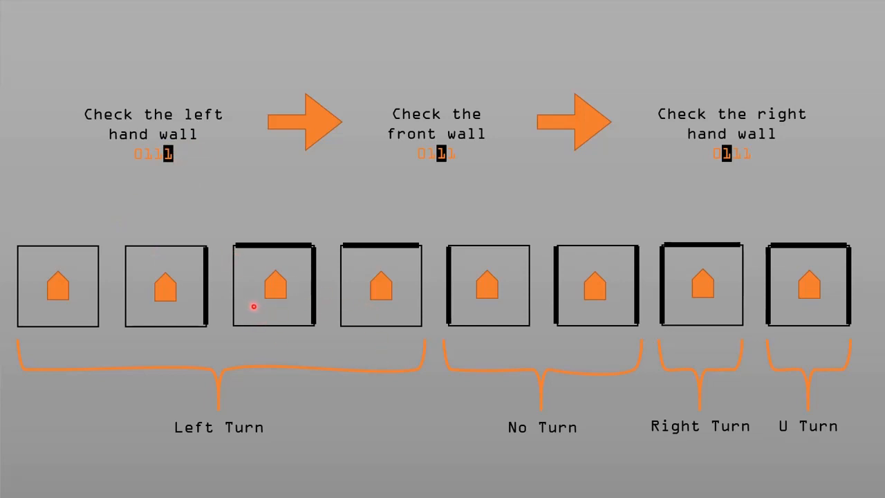
{"action": "mouse_move", "coordinate": [166, 169]}
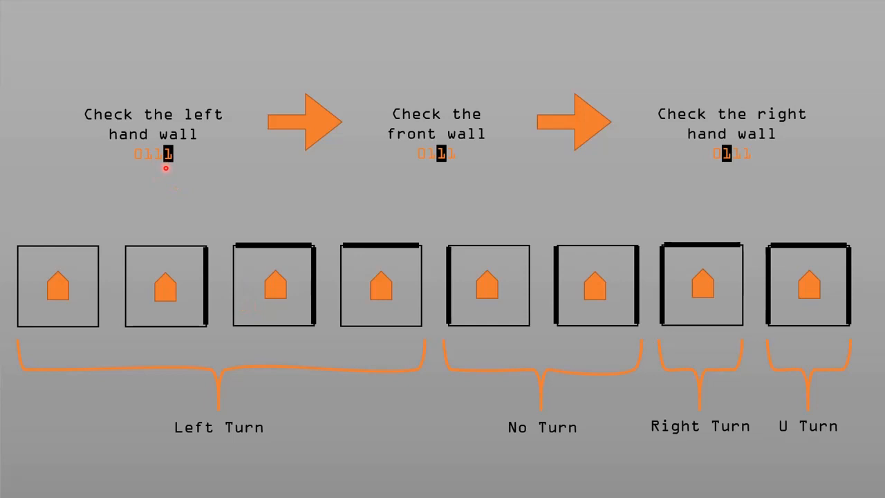
{"action": "mouse_move", "coordinate": [545, 224]}
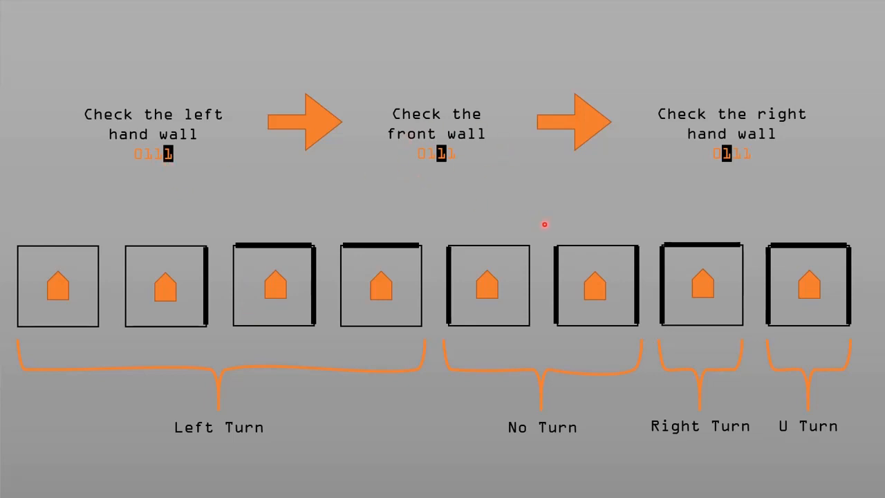
{"action": "mouse_move", "coordinate": [596, 286]}
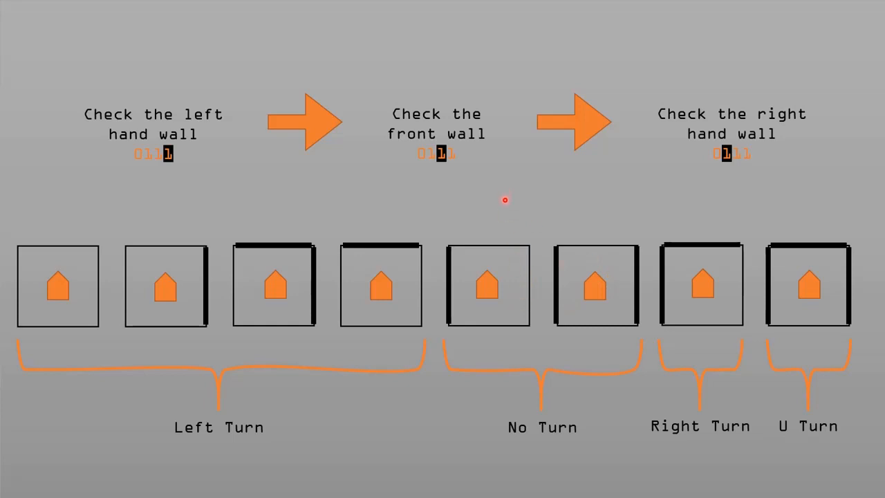
{"action": "mouse_move", "coordinate": [747, 141]}
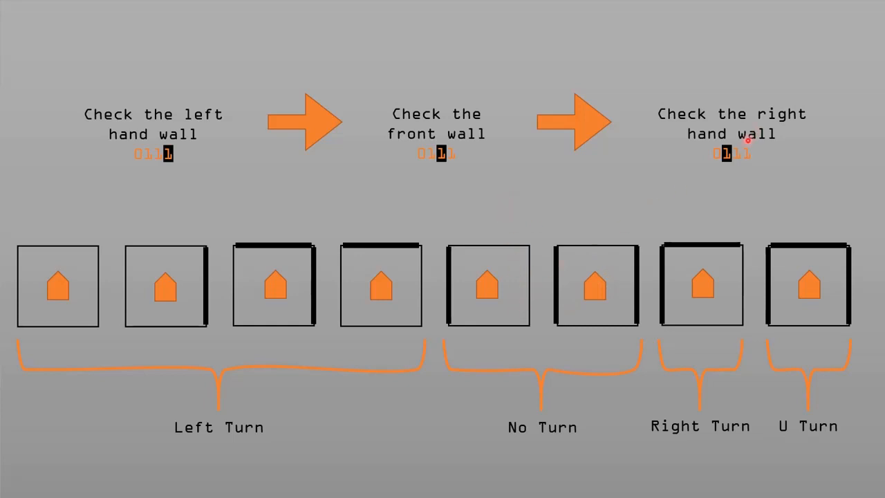
{"action": "mouse_move", "coordinate": [583, 259]}
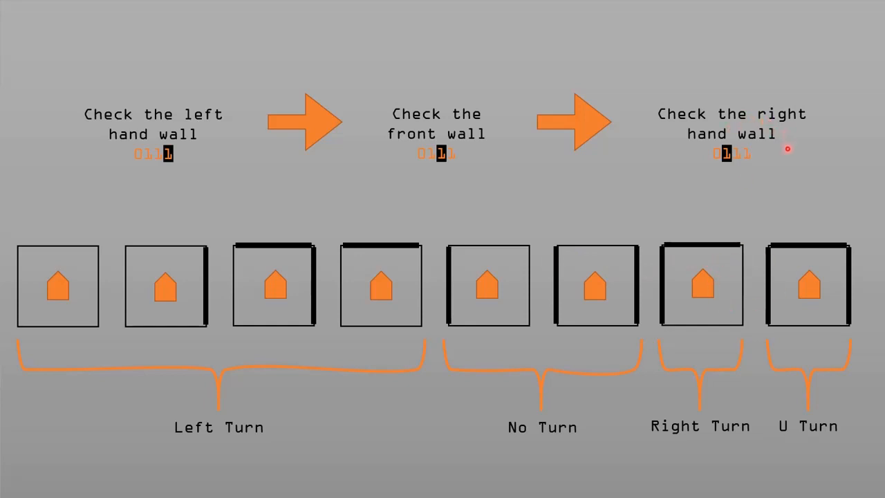
{"action": "mouse_move", "coordinate": [759, 196]}
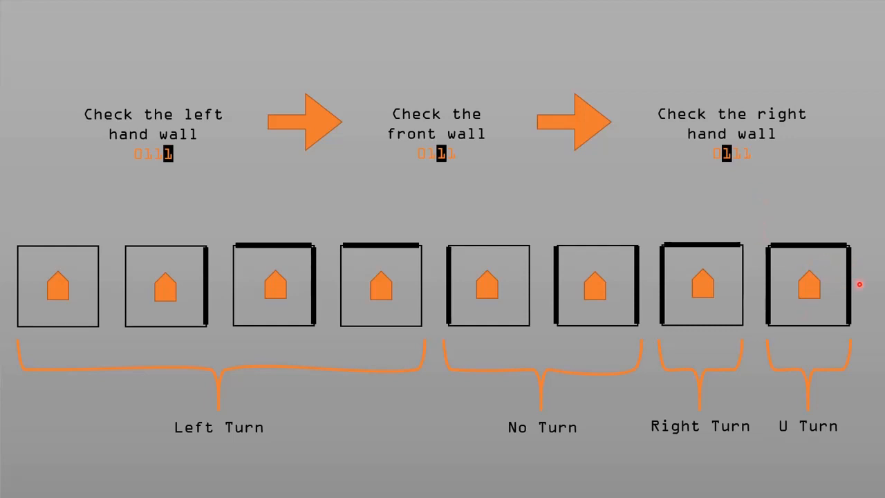
{"action": "mouse_move", "coordinate": [658, 311]}
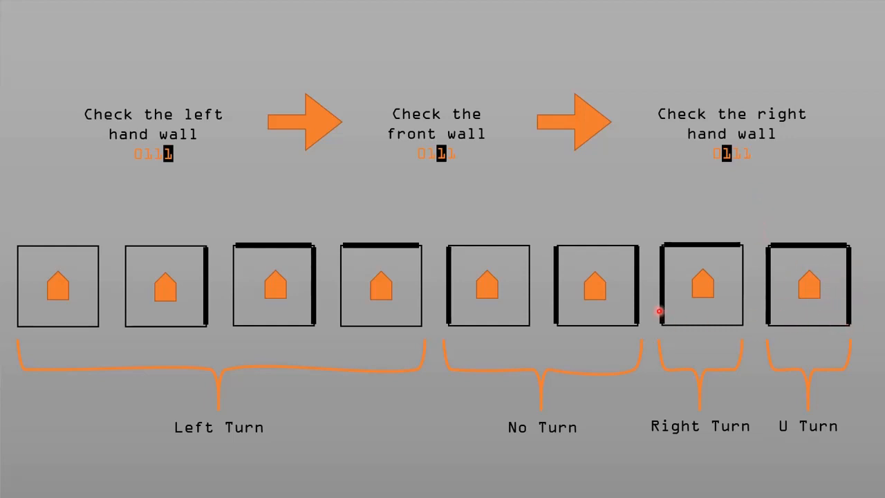
{"action": "mouse_move", "coordinate": [738, 287]}
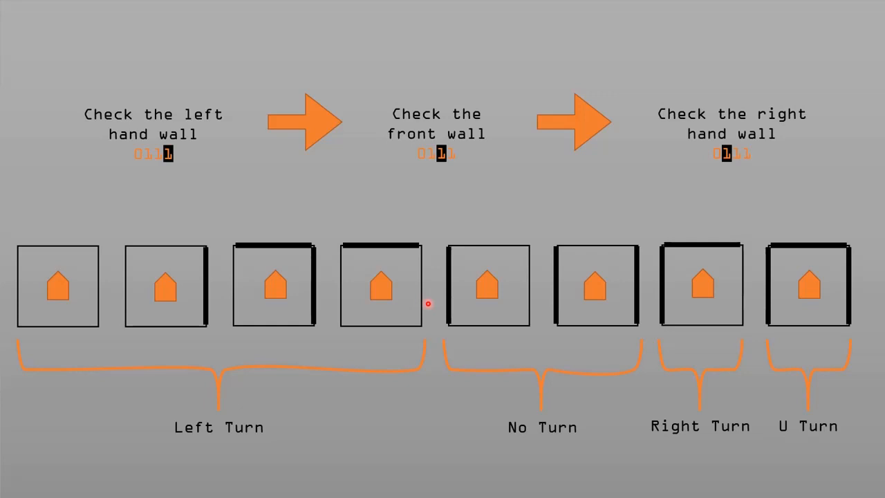
{"action": "mouse_move", "coordinate": [868, 272]}
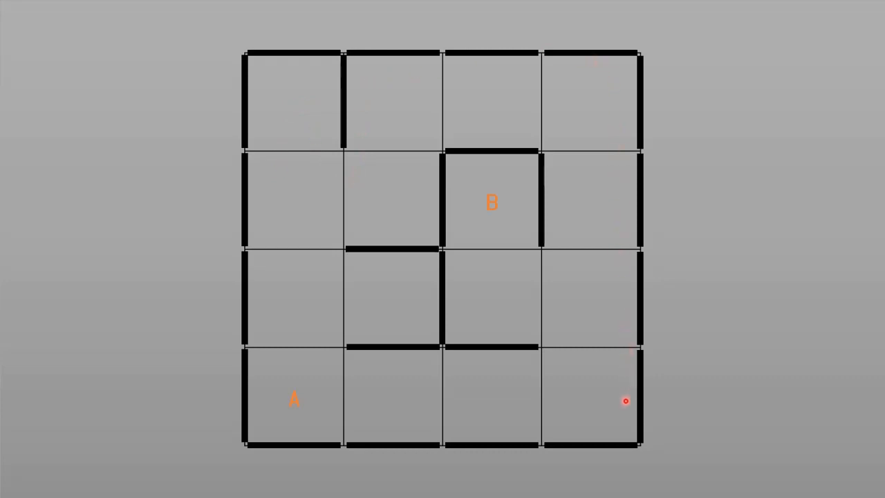
{"action": "mouse_move", "coordinate": [304, 391]}
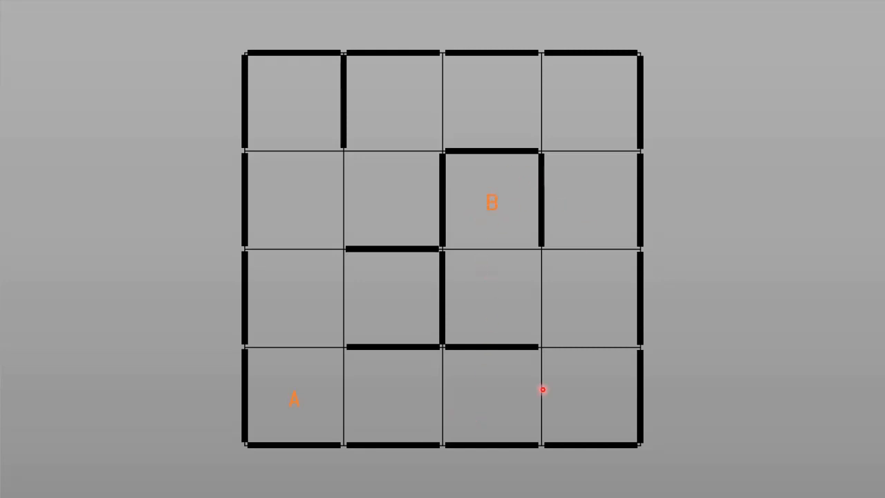
{"action": "mouse_move", "coordinate": [614, 424]}
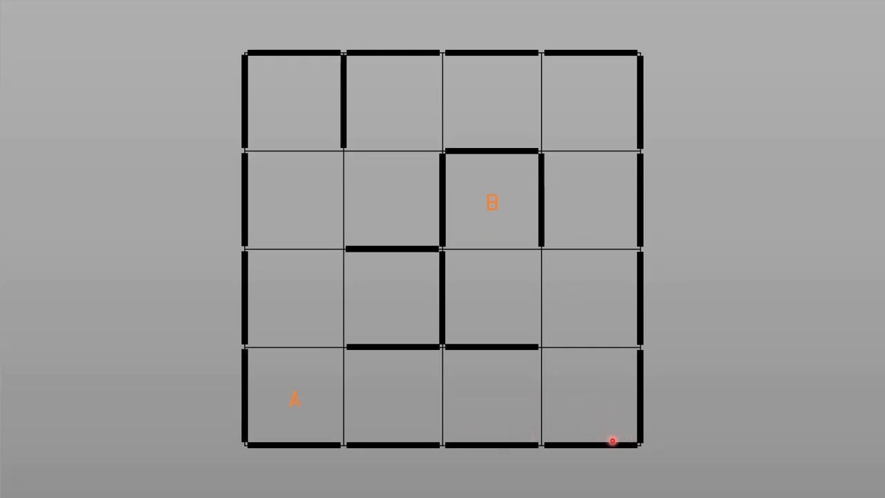
{"action": "mouse_move", "coordinate": [312, 446]}
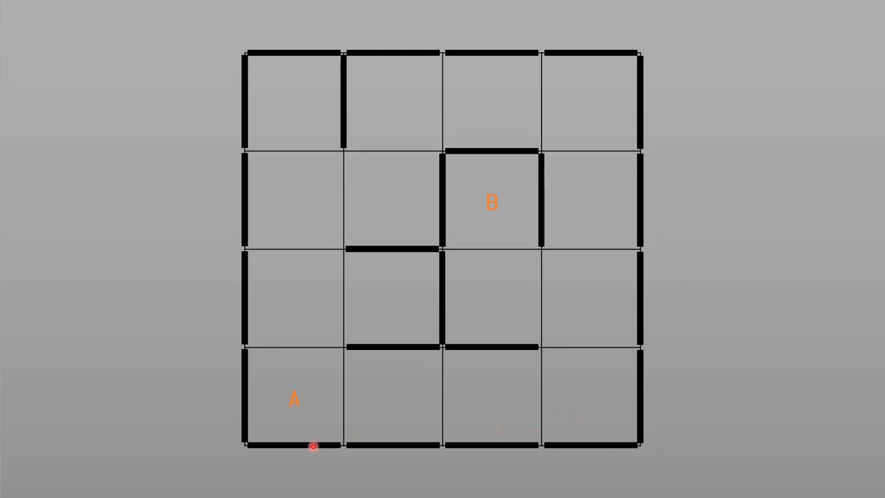
{"action": "mouse_move", "coordinate": [261, 425]}
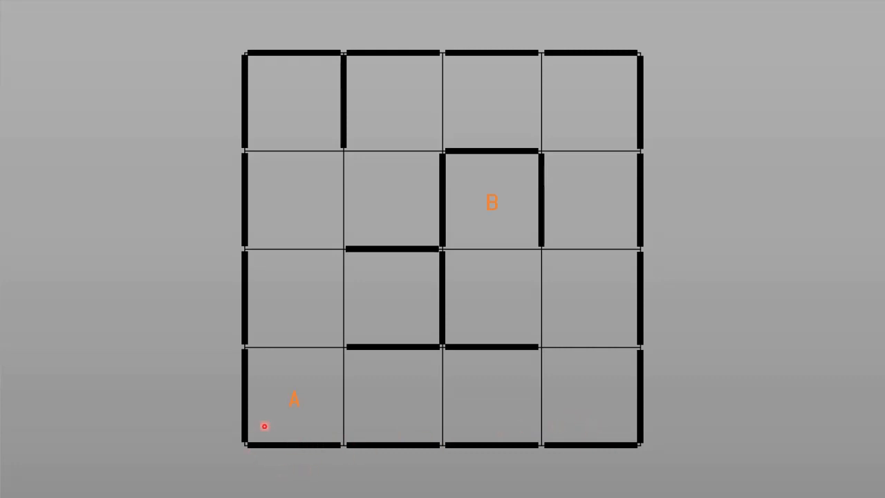
{"action": "mouse_move", "coordinate": [741, 102]}
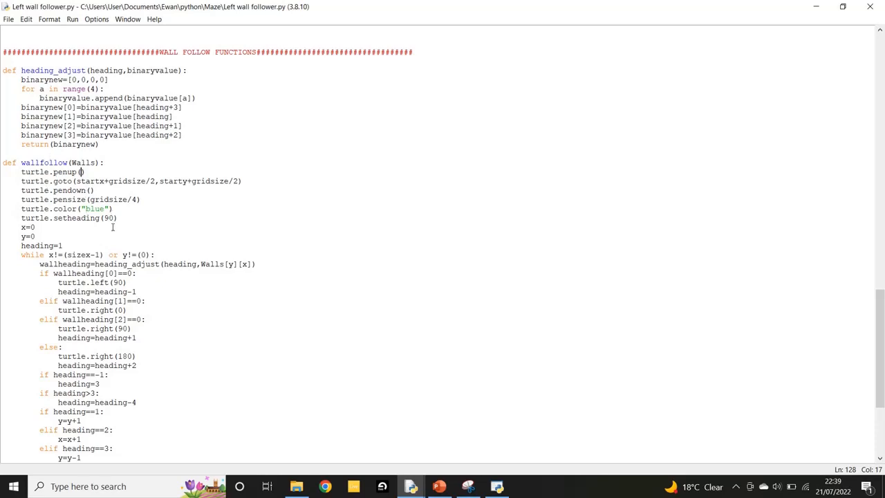
Step: Scroll Left wall follower.py down past wallfollow to the forward step and grid-size settings
{"action": "scroll", "scroll_direction": "down", "scroll_amount": 3}
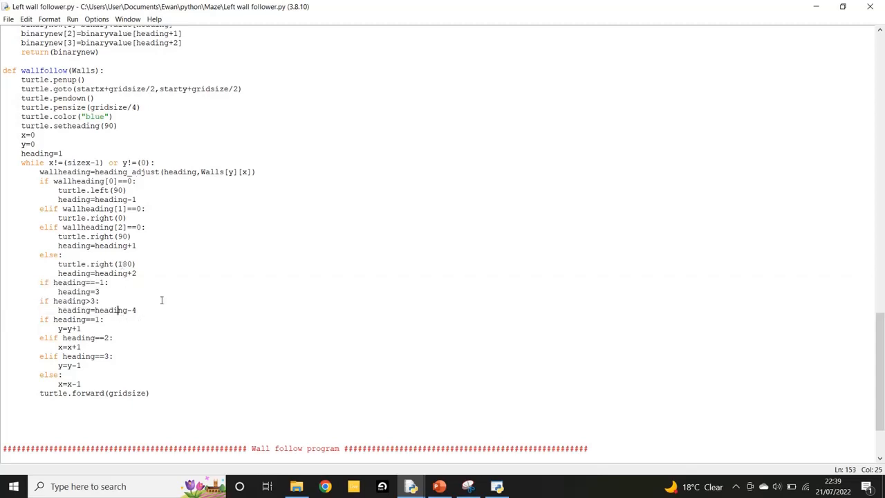
{"action": "scroll", "scroll_direction": "down", "scroll_amount": 3}
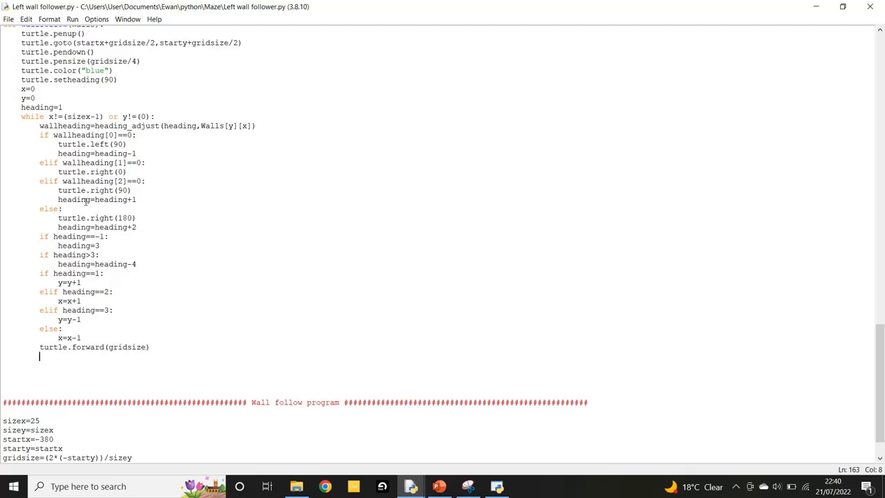
{"action": "scroll", "scroll_direction": "up", "scroll_amount": 3}
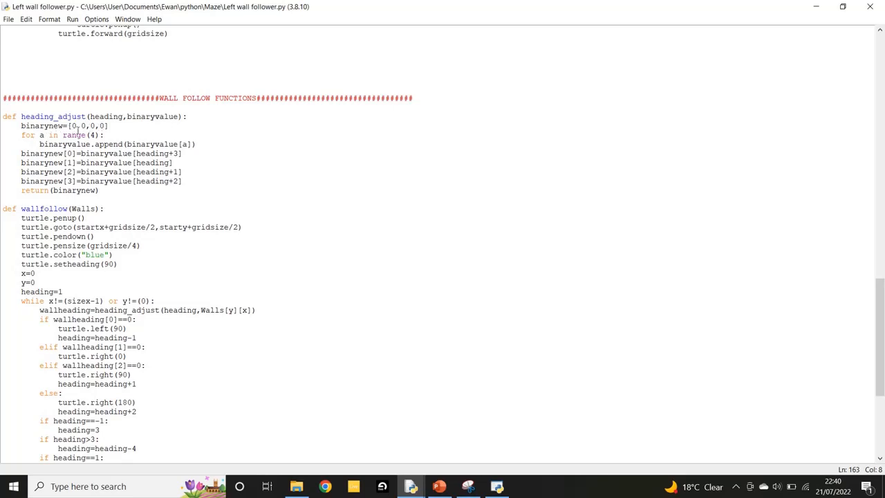
{"action": "mouse_move", "coordinate": [41, 137]}
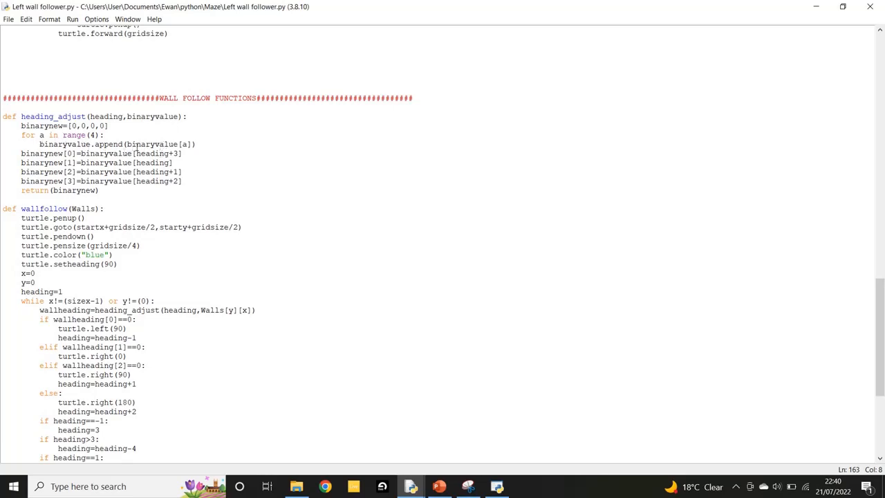
{"action": "mouse_move", "coordinate": [50, 163]}
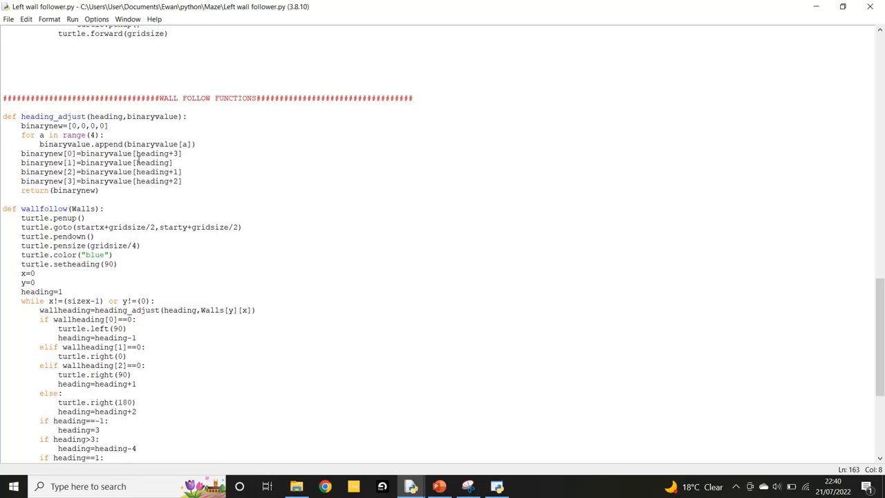
{"action": "mouse_move", "coordinate": [149, 162]}
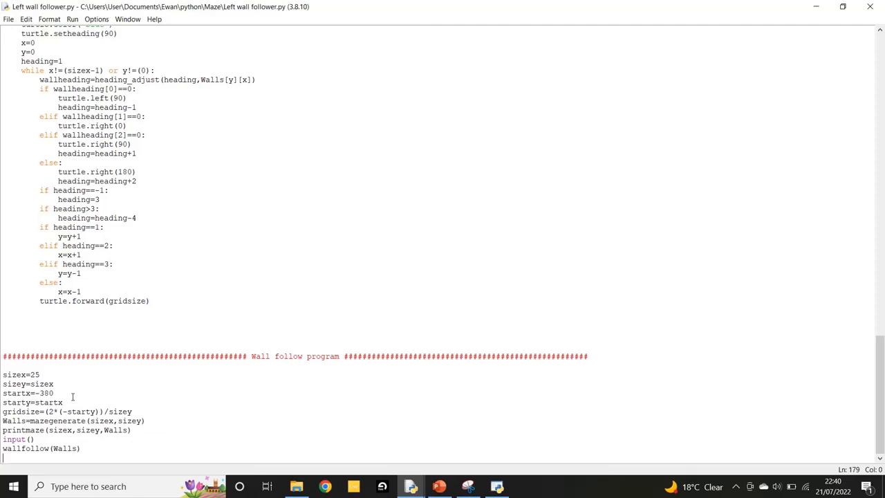
Step: Run the wall-follower script with F5 so a new maze is drawn in the Turtle window
{"action": "double_click", "coordinate": [32, 448]}
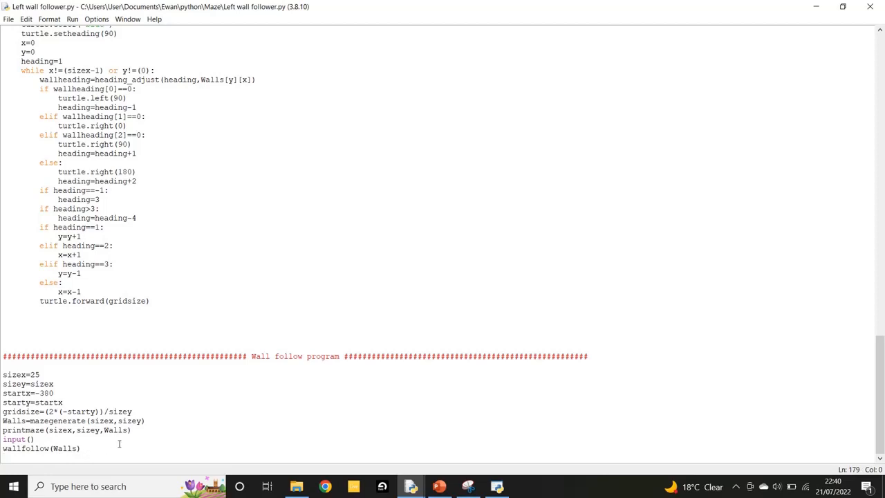
{"action": "key", "text": "F5"}
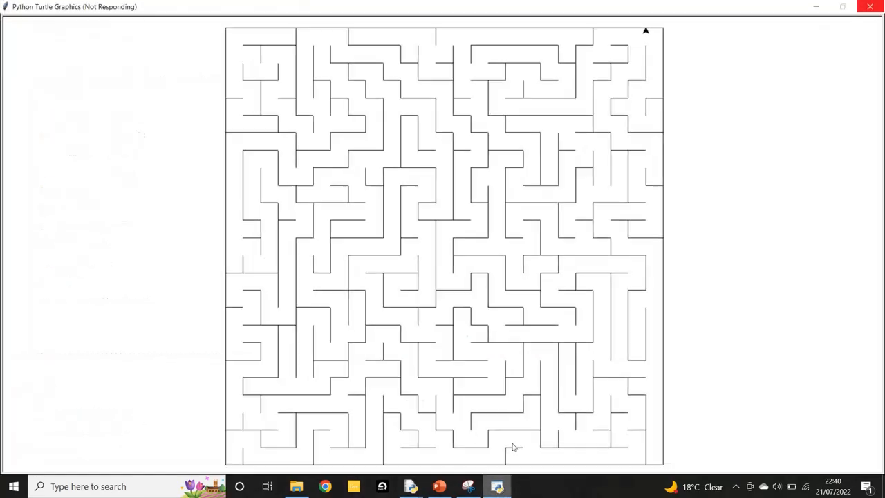